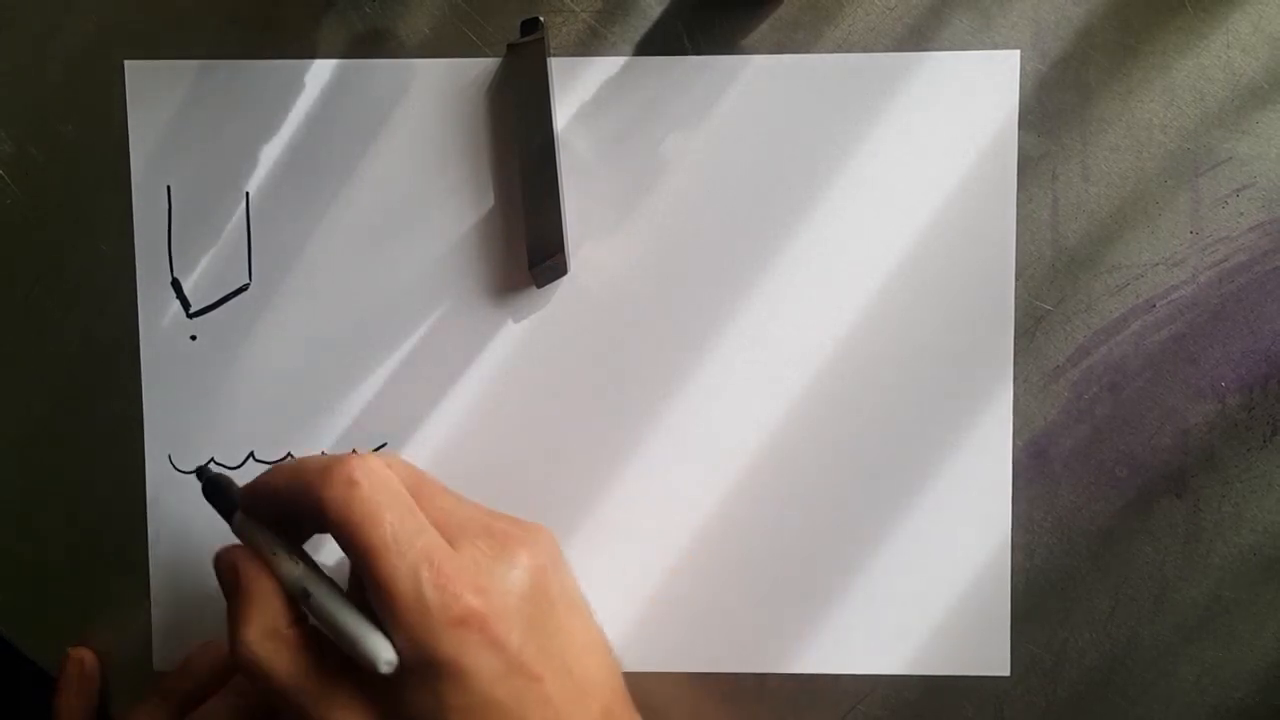
pyautogui.moveTo(360, 460); pyautogui.dragTo(210, 470)
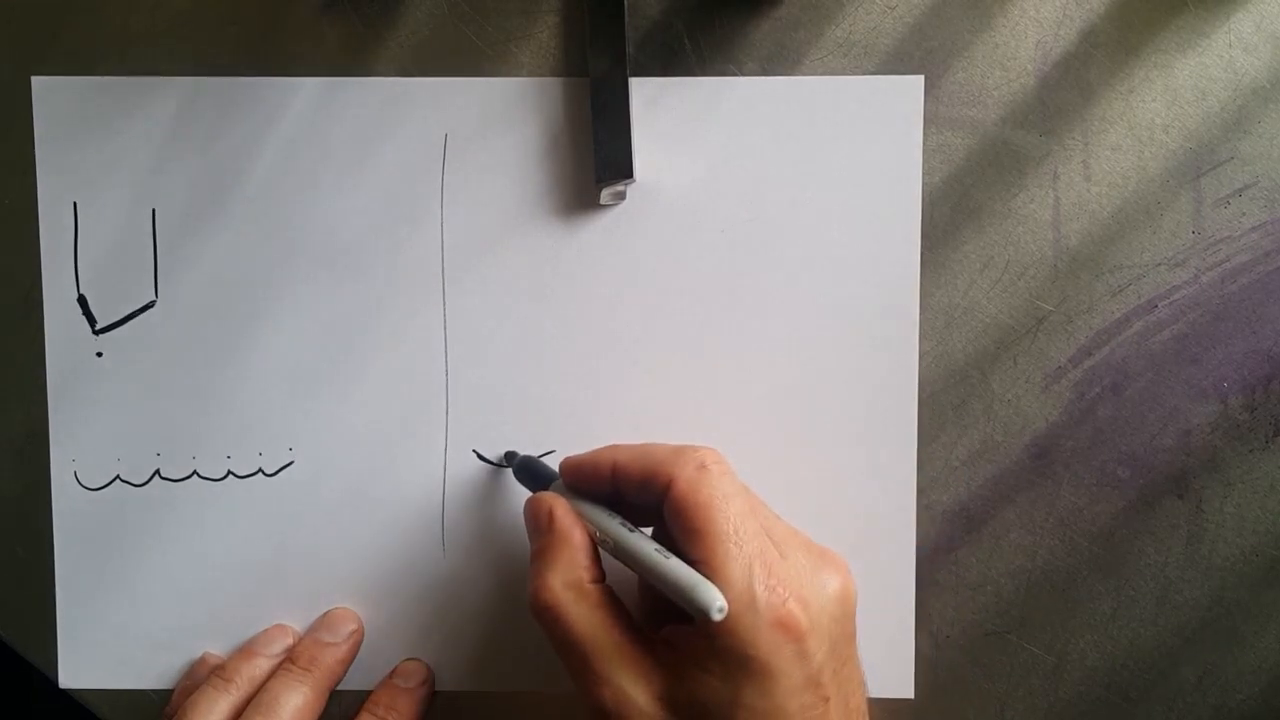
pyautogui.moveTo(490, 460); pyautogui.dragTo(540, 470)
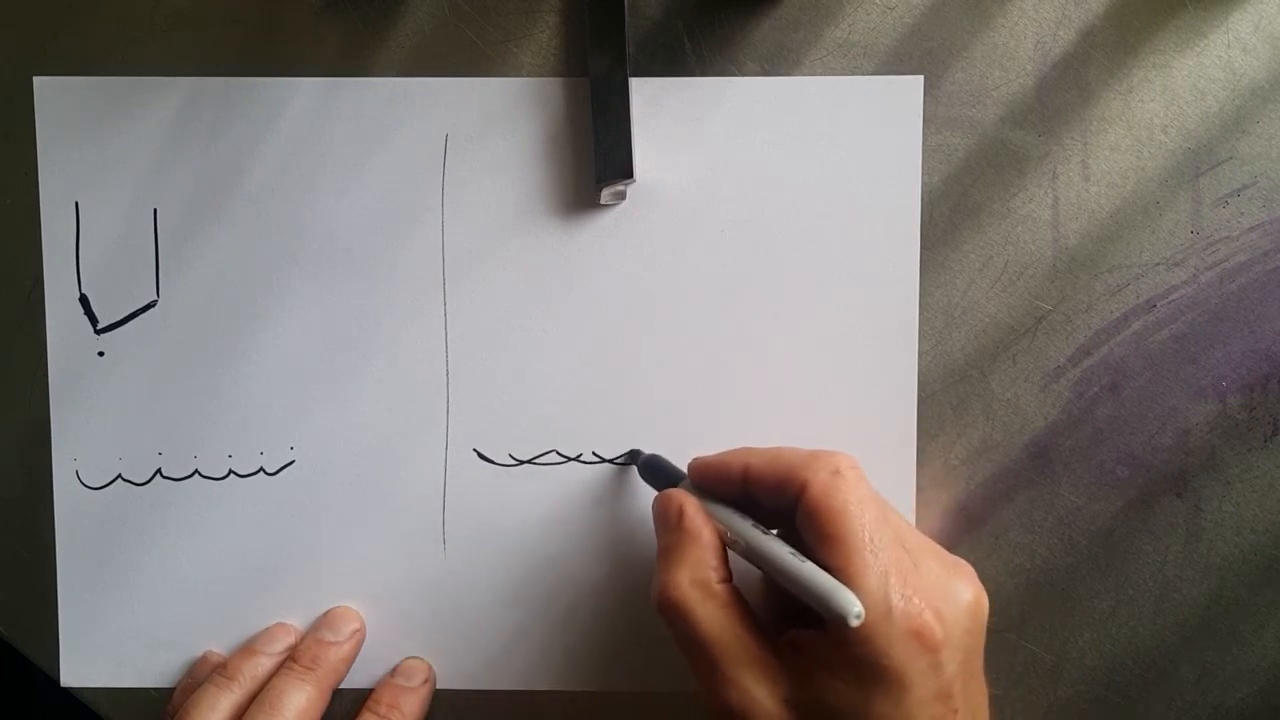
pyautogui.moveTo(640, 470); pyautogui.dragTo(710, 464)
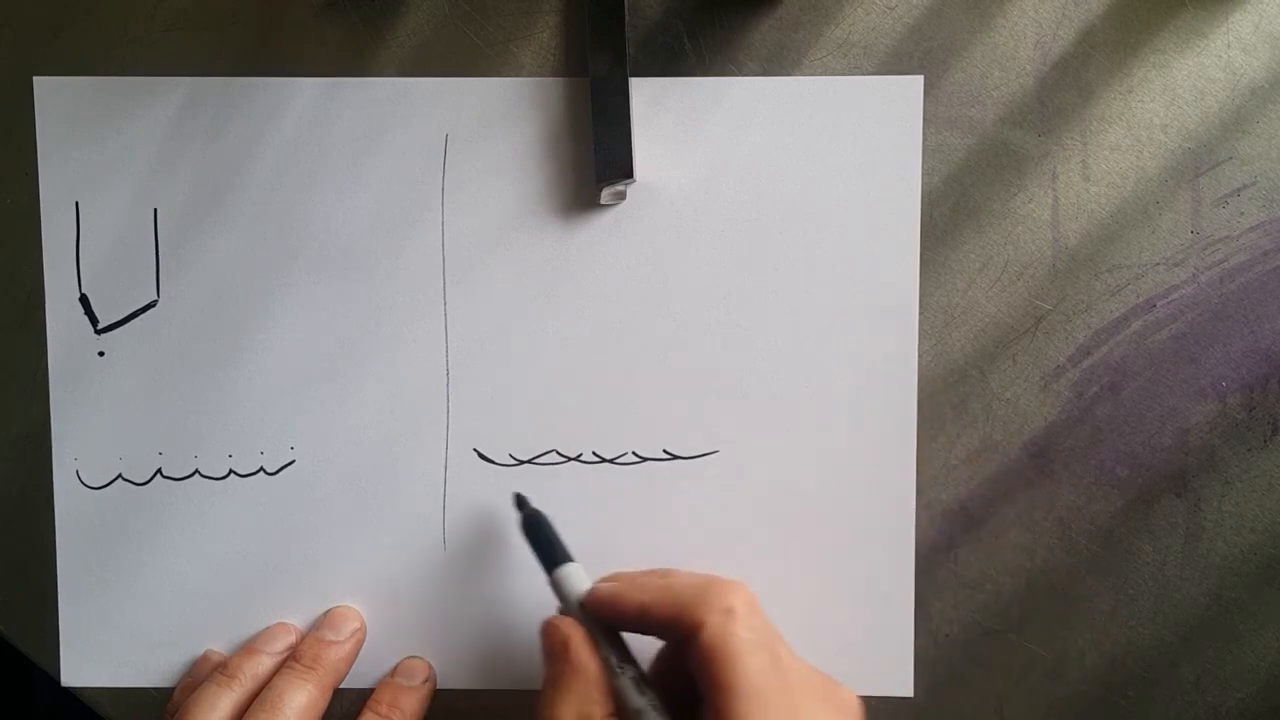